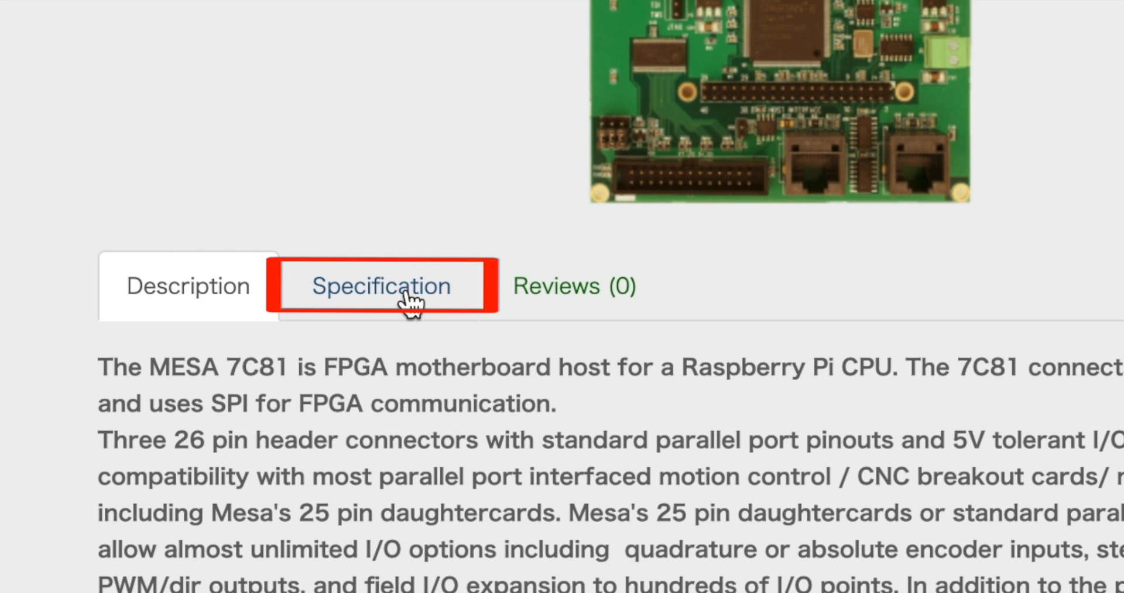
Open the 7C81 manual and scroll through the 40-pin Raspberry Pi header pinout table
left_click(380, 287)
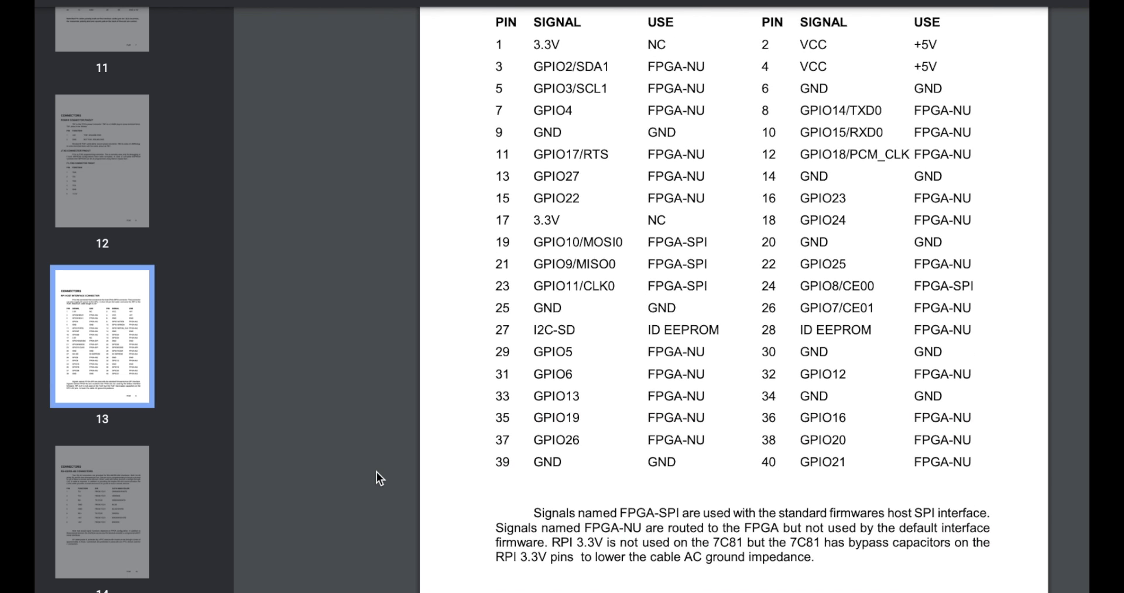
scroll("down", 3)
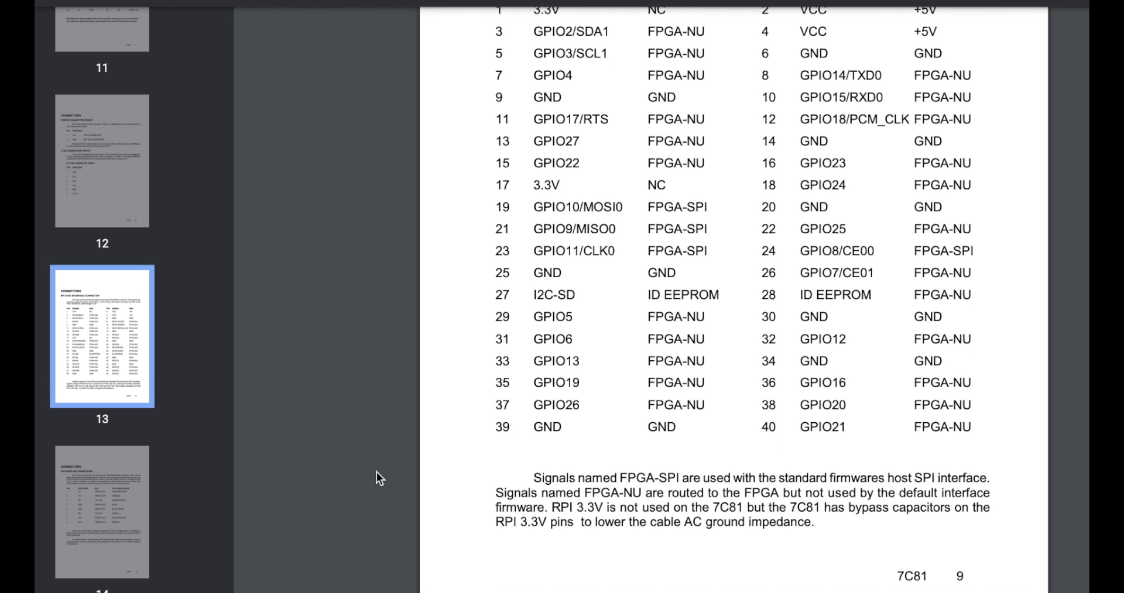
scroll("down", 3)
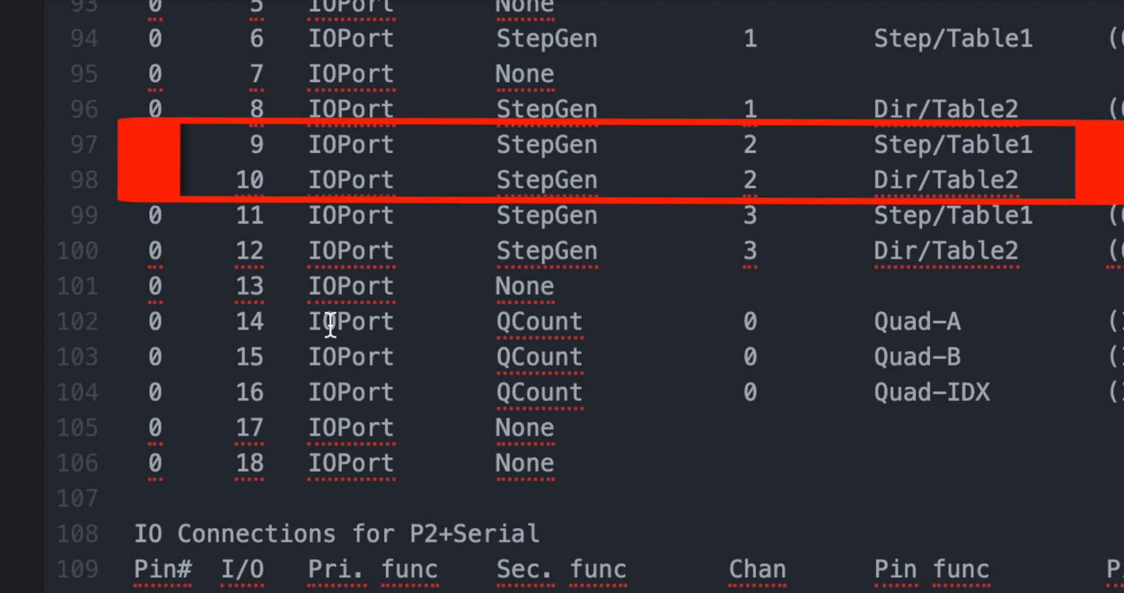
Scroll the pin listing to the StepGen step/dir and QCount encoder pin entries
scroll("down", 3)
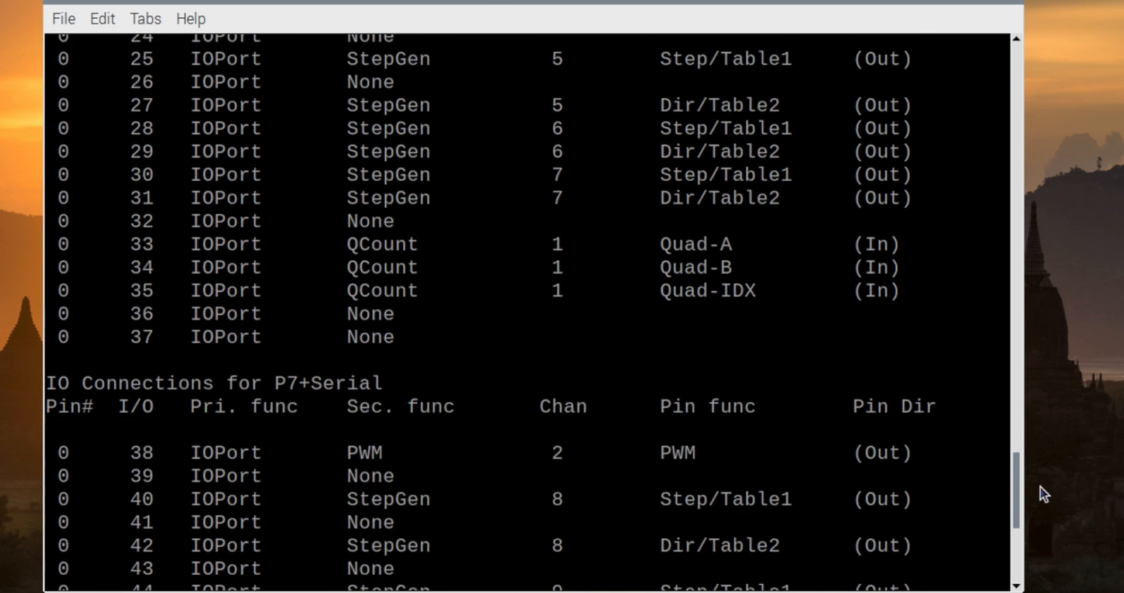
Describe the machine as DIY-CNC-LATHE, an XZ lathe in mm with spindle and Mesa0 card
scroll("down", 3)
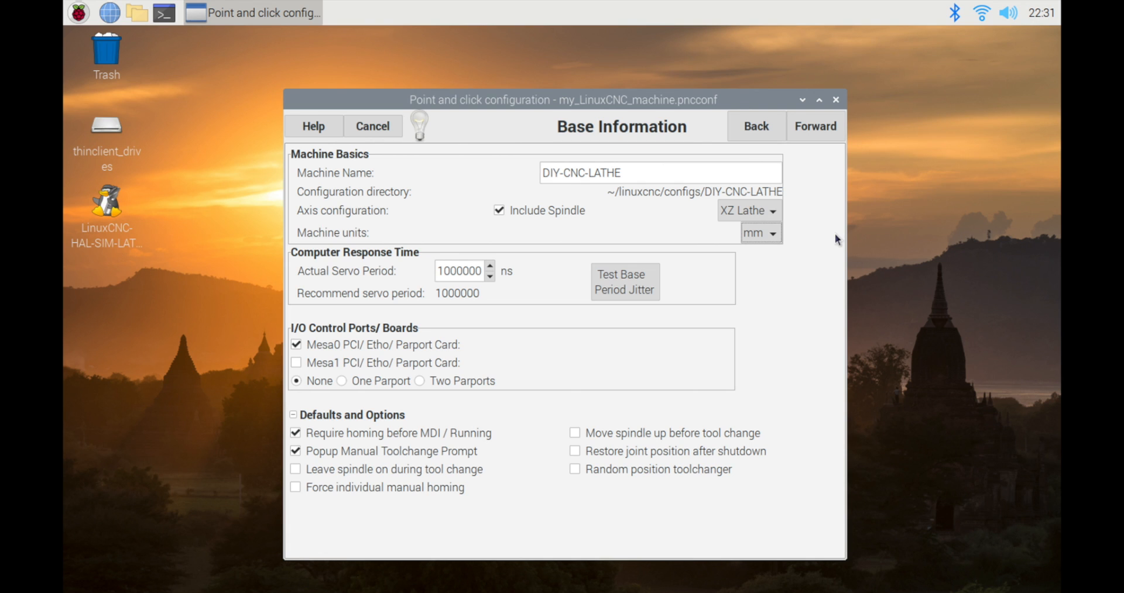
left_click(814, 126)
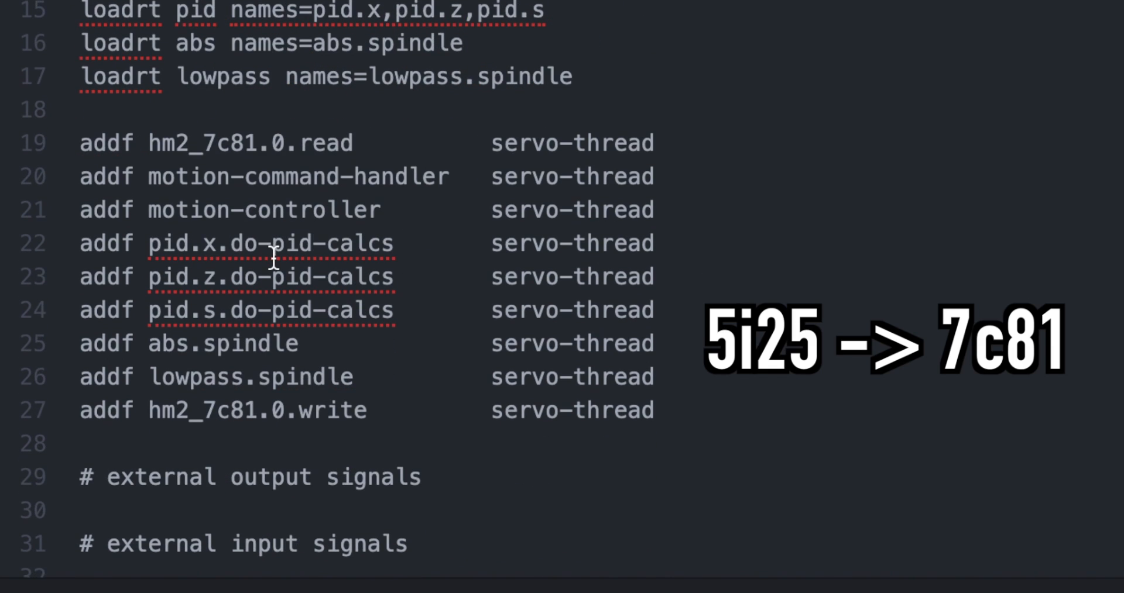
Scroll the hal file to check functions, stepgen parameters and nets now use hm2_7c81.0
scroll("down", 3)
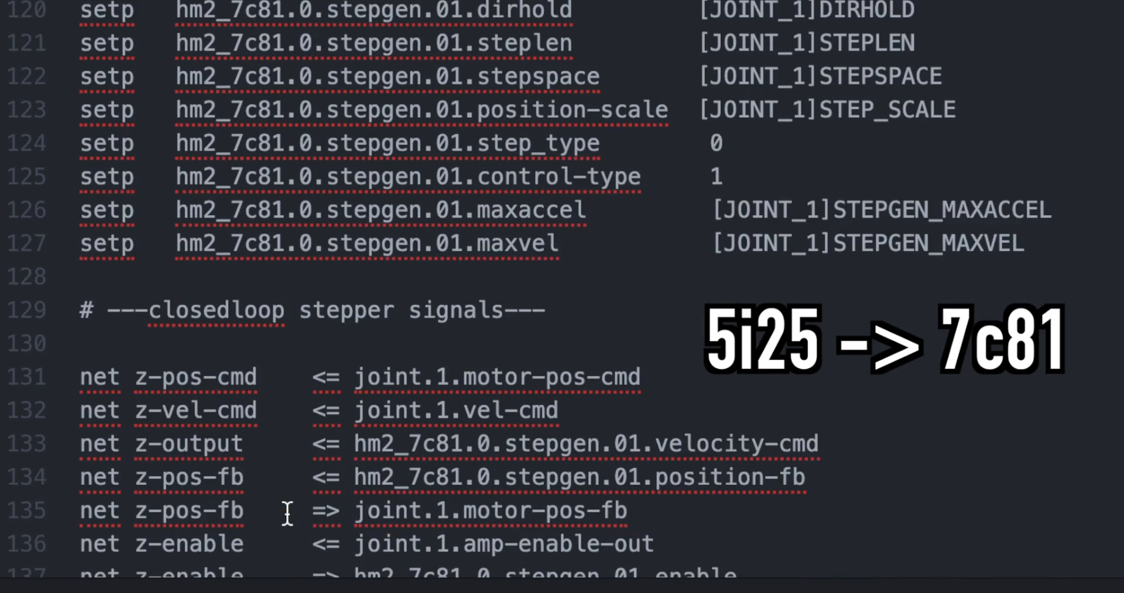